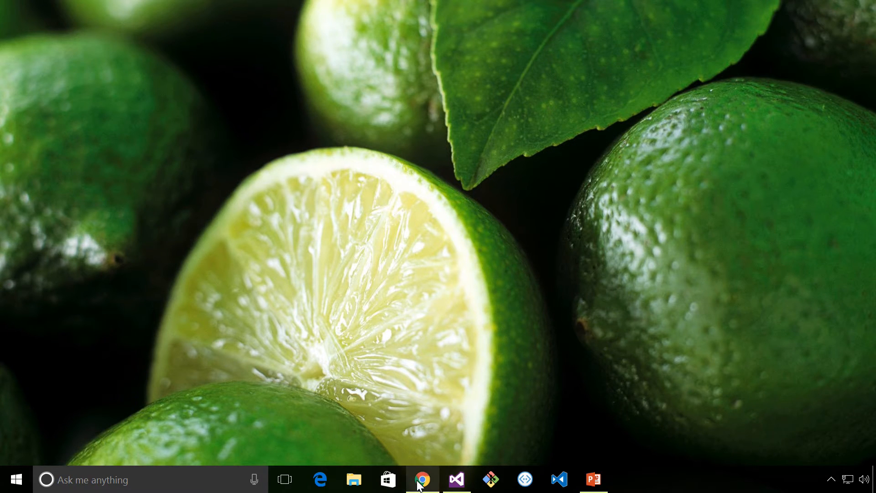
Bring up the proactive messages blog post and scroll to the resumption cookie JSON sample
{"action": "left_click", "coordinate": [421, 480]}
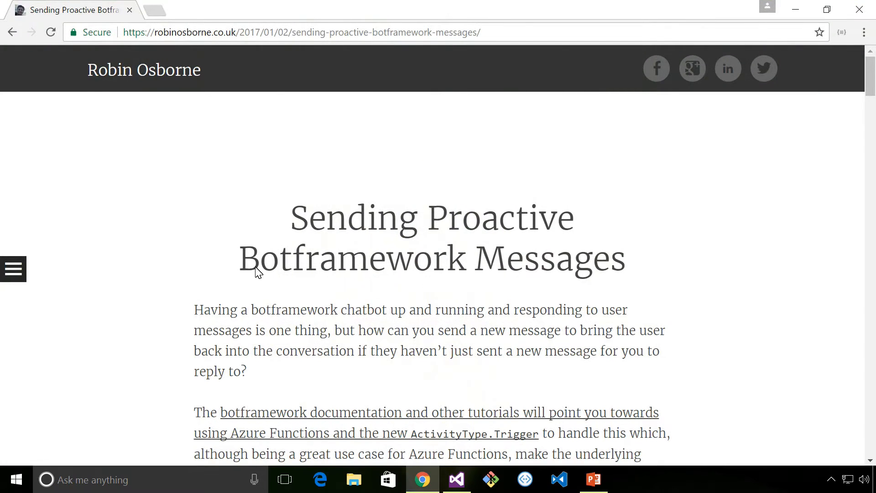
{"action": "mouse_move", "coordinate": [265, 288]}
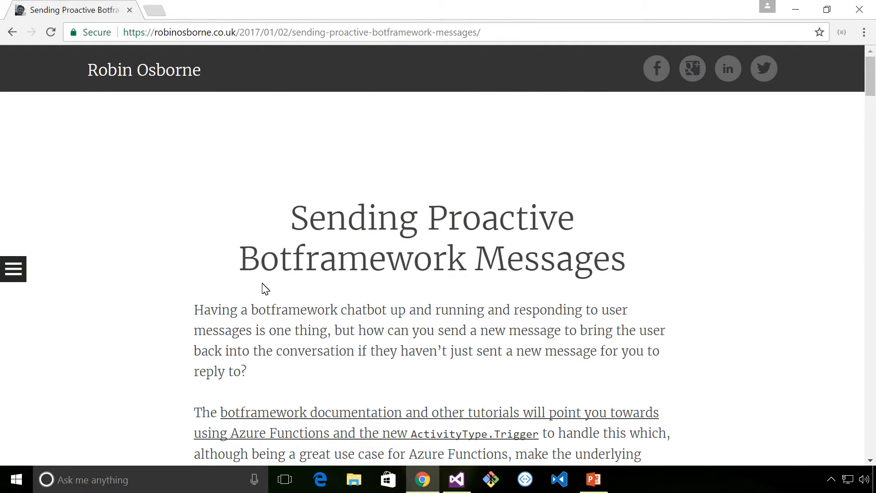
{"action": "mouse_move", "coordinate": [204, 44]}
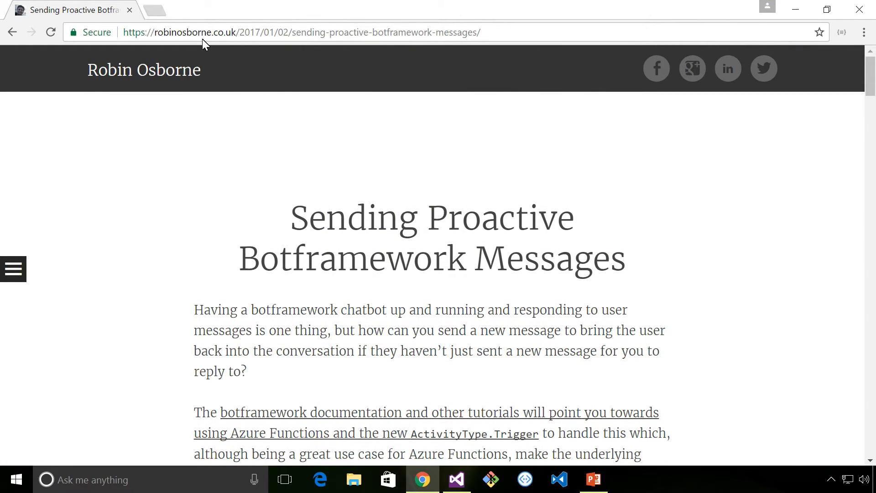
{"action": "mouse_move", "coordinate": [103, 114]}
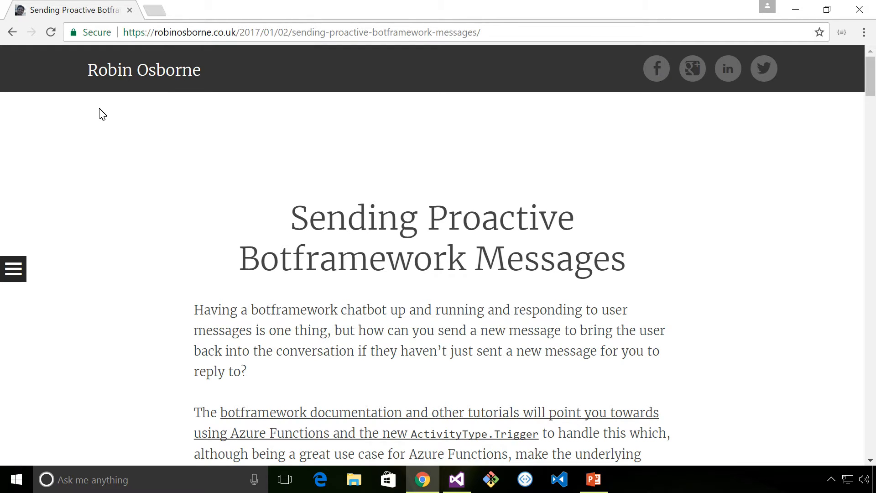
{"action": "mouse_move", "coordinate": [172, 112]}
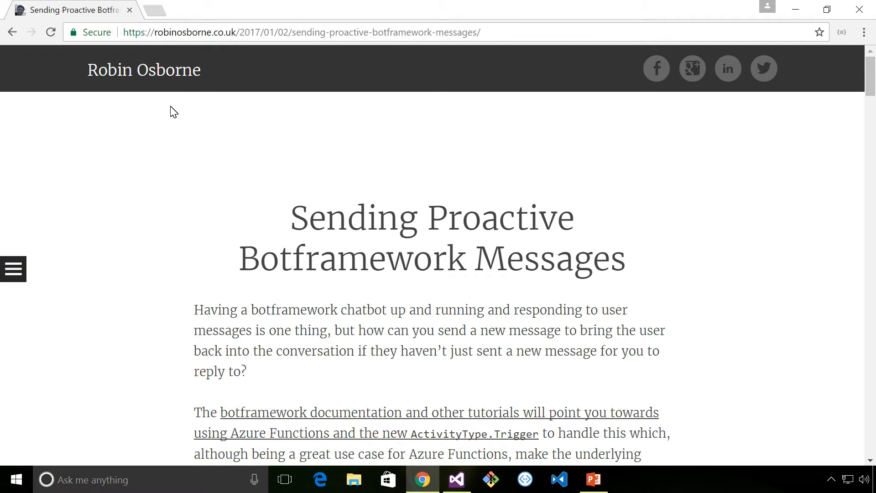
{"action": "mouse_move", "coordinate": [317, 323]}
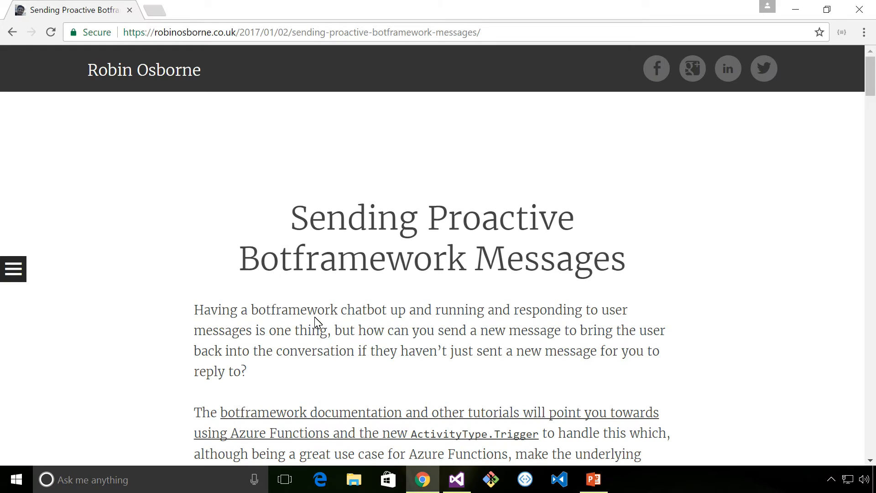
{"action": "scroll", "scroll_direction": "down", "scroll_amount": 3}
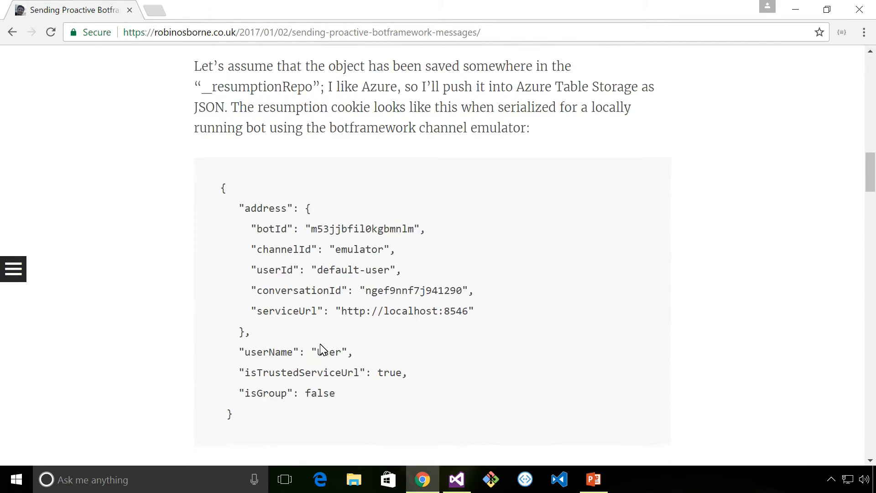
Switch to the PowerPoint presentation about proactive messages
{"action": "left_click", "coordinate": [456, 479]}
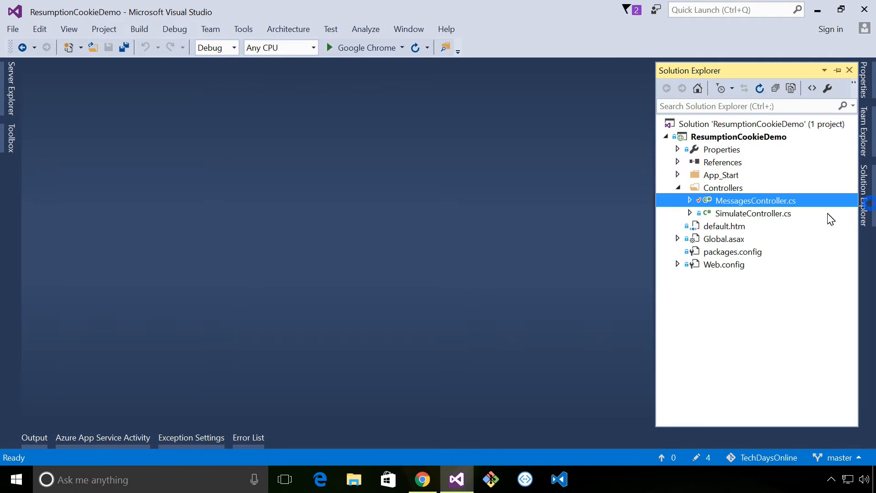
Review MessagesController.cs's Post method saving the resumption cookie, then restore Solution Explorer
{"action": "double_click", "coordinate": [754, 200]}
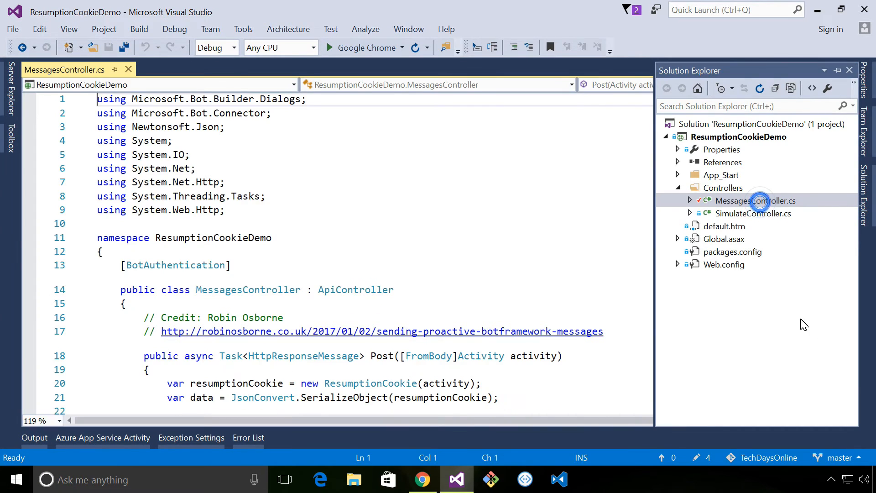
{"action": "scroll", "scroll_direction": "down", "scroll_amount": 3}
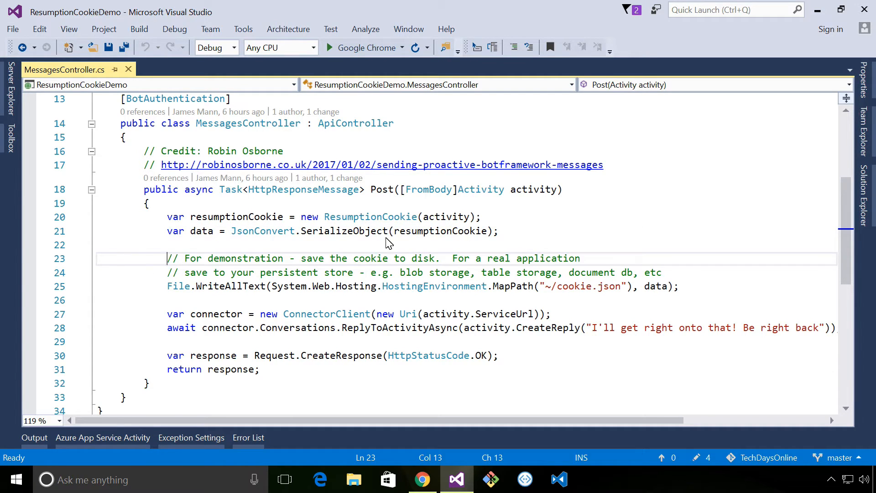
{"action": "mouse_move", "coordinate": [577, 274]}
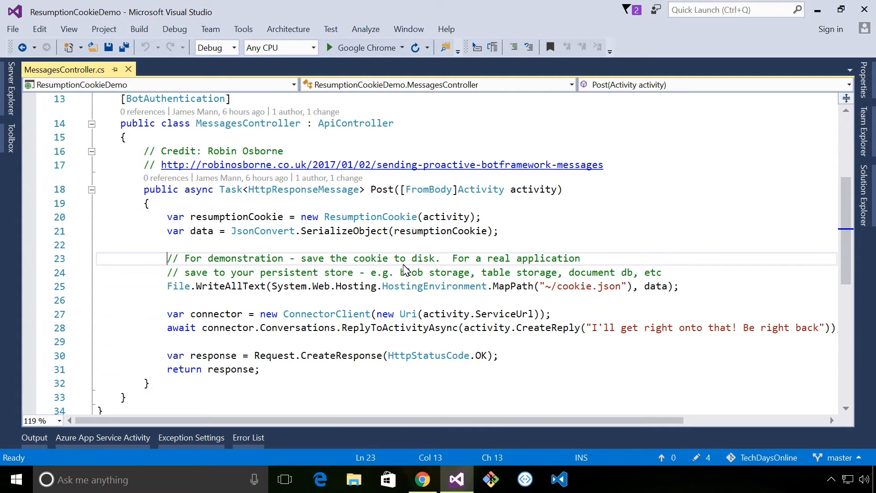
{"action": "mouse_move", "coordinate": [503, 314]}
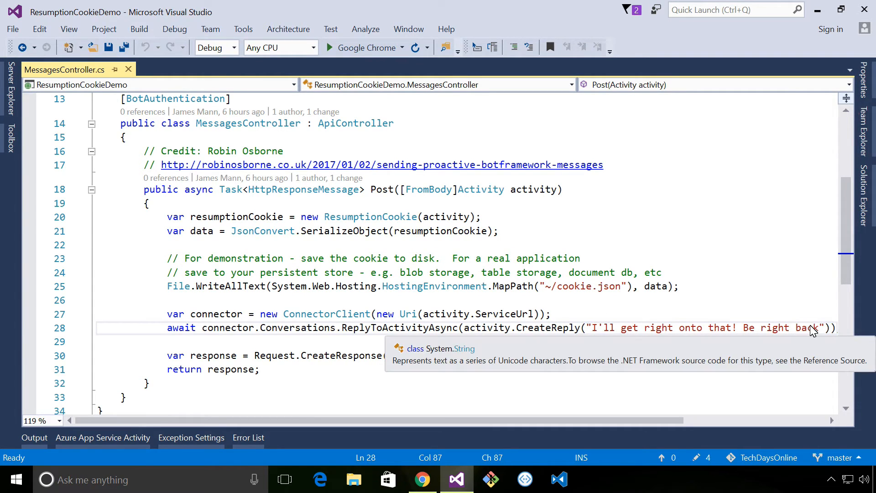
{"action": "mouse_move", "coordinate": [505, 359]}
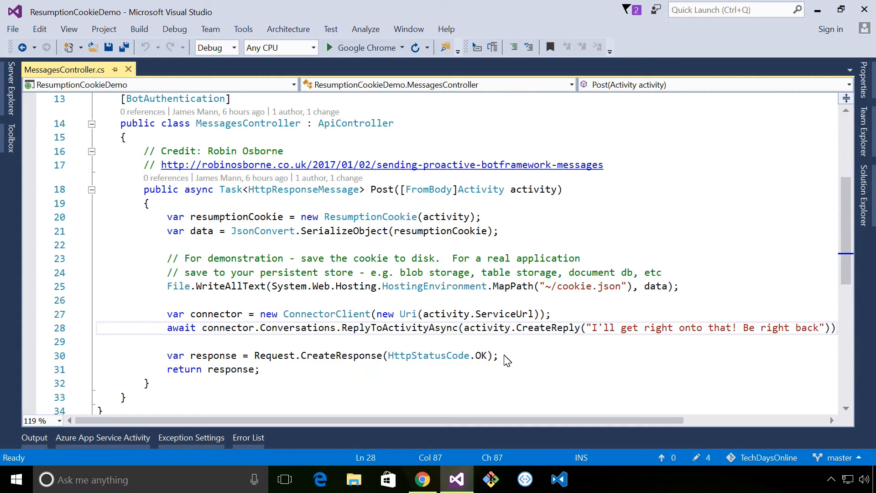
{"action": "mouse_move", "coordinate": [539, 333]}
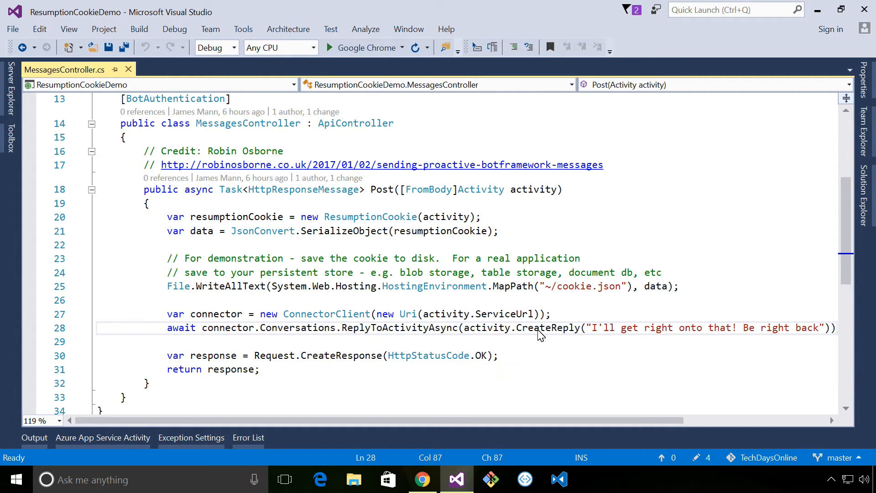
{"action": "mouse_move", "coordinate": [592, 176]}
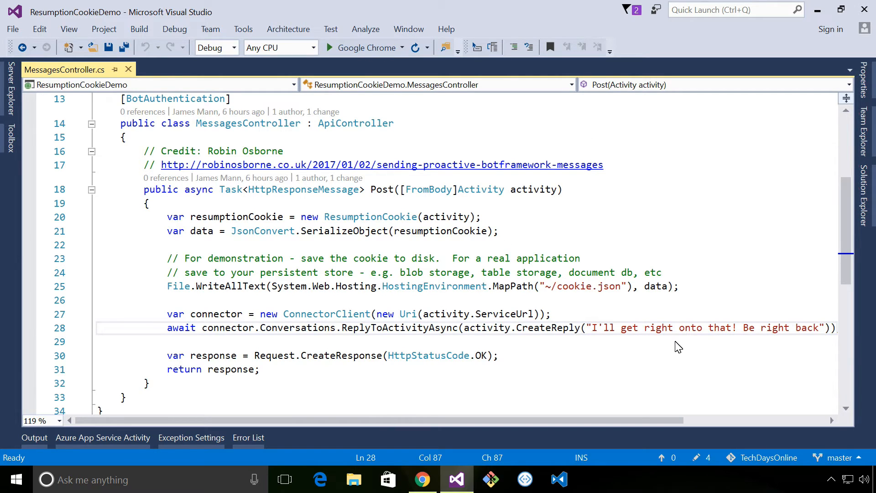
{"action": "left_click", "coordinate": [752, 213]}
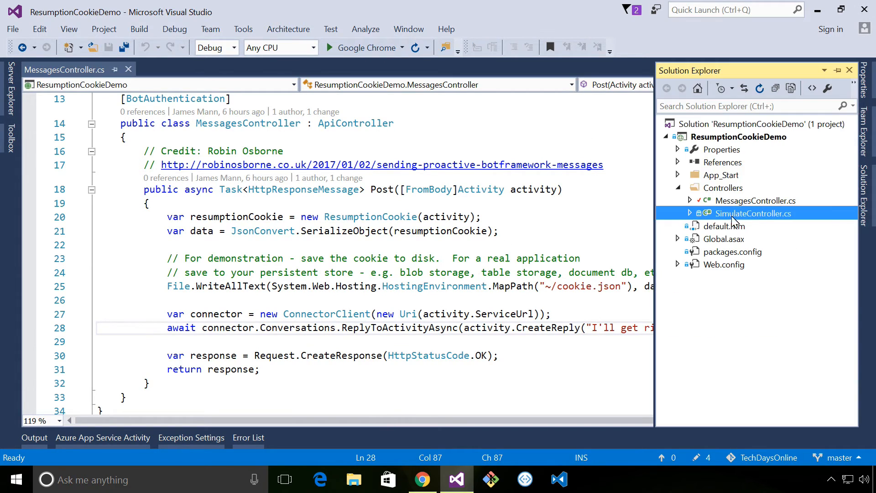
Review SimulateController.cs's Post method, then start the ResumptionCookieDemo bot
{"action": "double_click", "coordinate": [754, 213]}
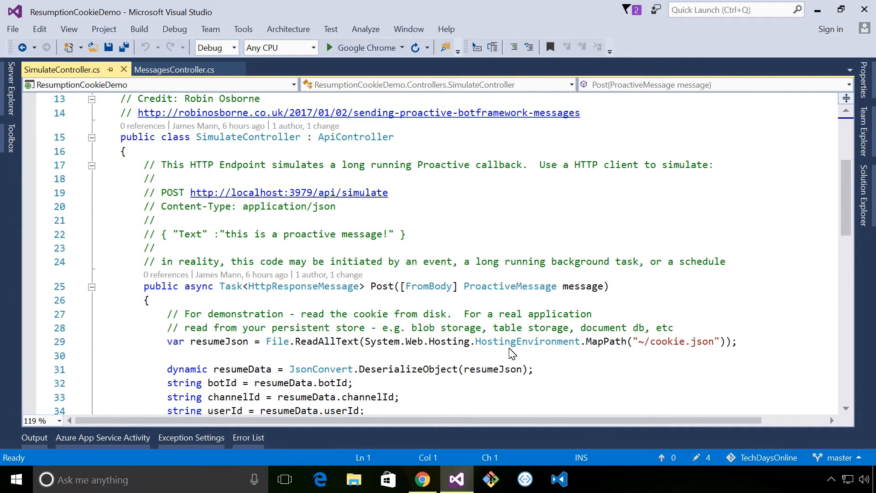
{"action": "scroll", "scroll_direction": "down", "scroll_amount": 3}
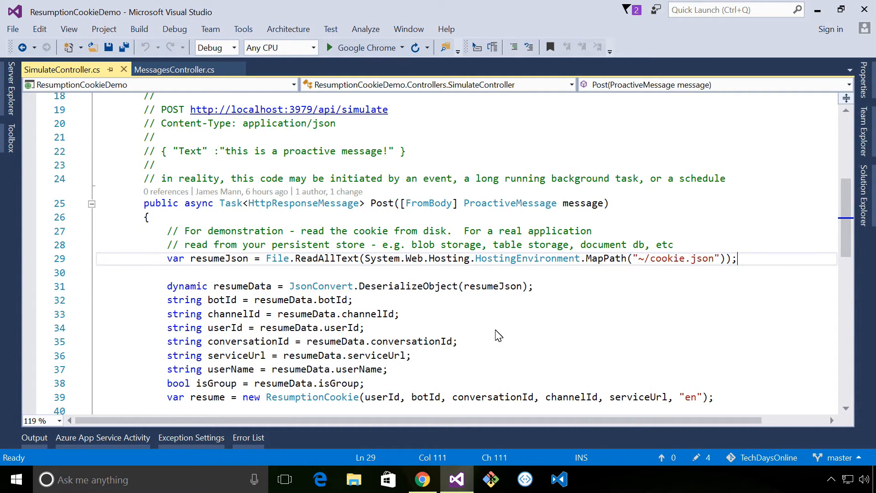
{"action": "scroll", "scroll_direction": "down", "scroll_amount": 3}
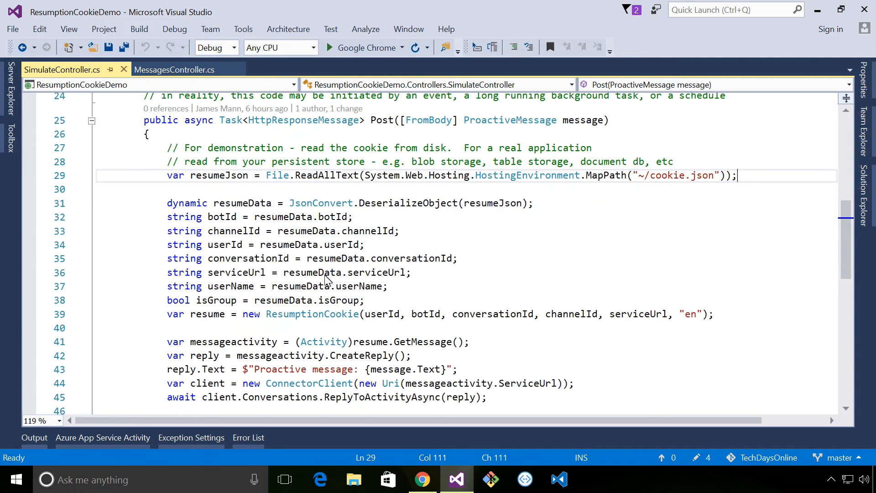
{"action": "mouse_move", "coordinate": [296, 319]}
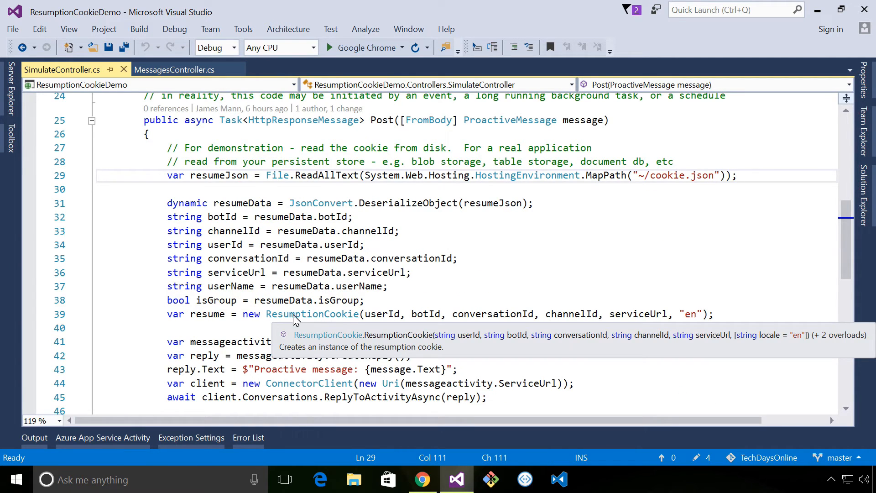
{"action": "mouse_move", "coordinate": [335, 407]}
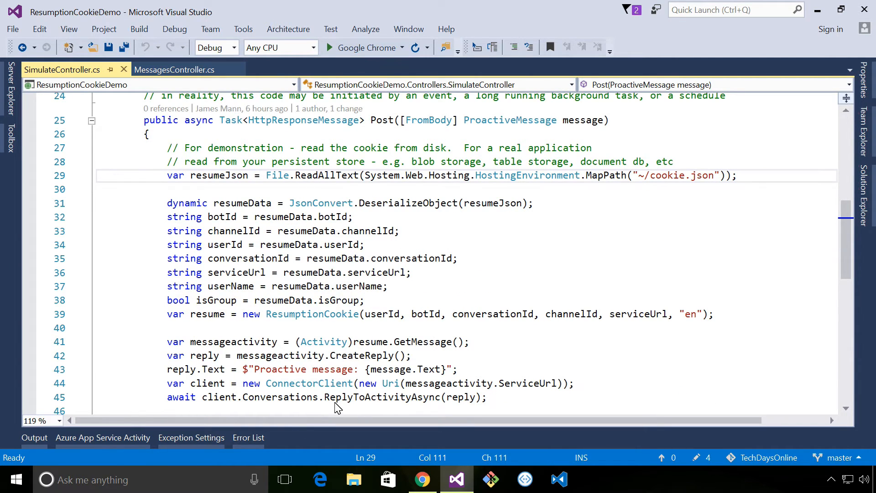
{"action": "scroll", "scroll_direction": "down", "scroll_amount": 3}
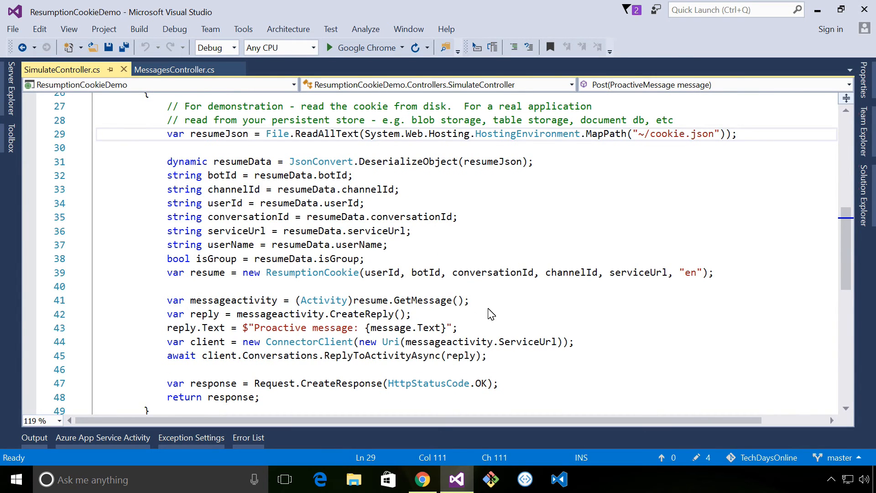
{"action": "mouse_move", "coordinate": [368, 306]}
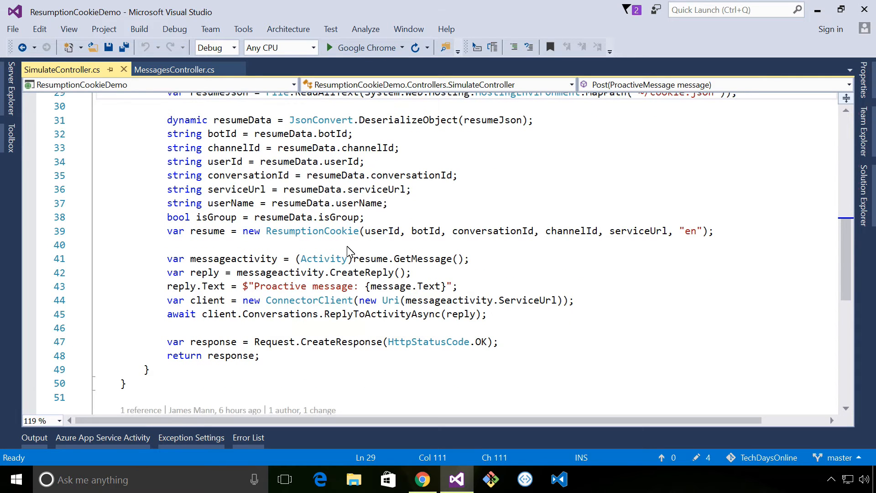
{"action": "left_click", "coordinate": [361, 48]}
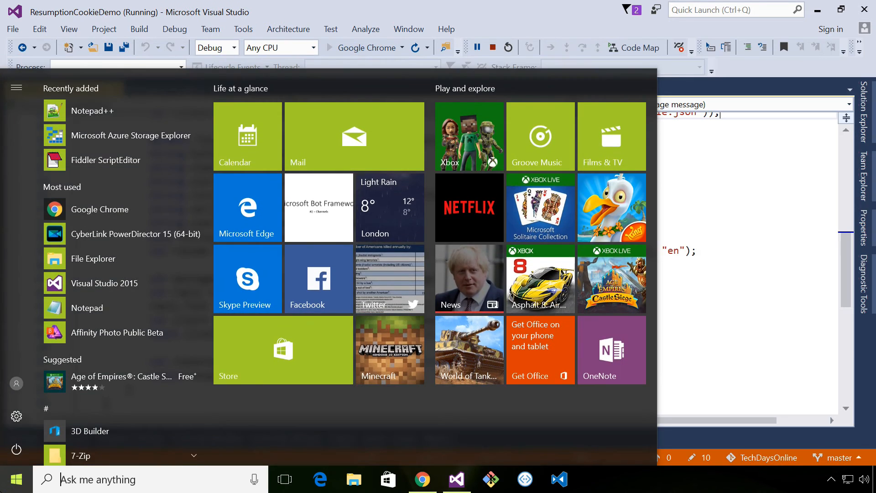
Launch the Bot Framework Emulator and send 'please find me the best car insurance'
{"action": "type", "text": "emulato"}
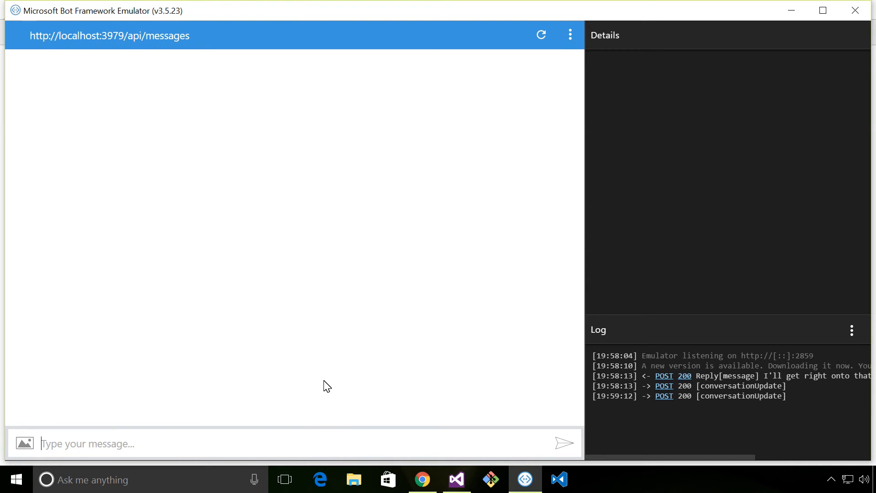
{"action": "type", "text": "p"}
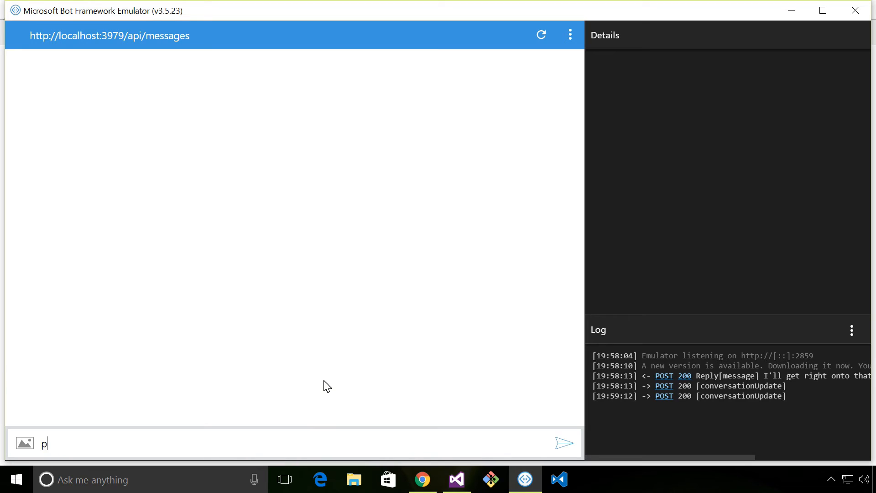
{"action": "type", "text": "lease find me th"}
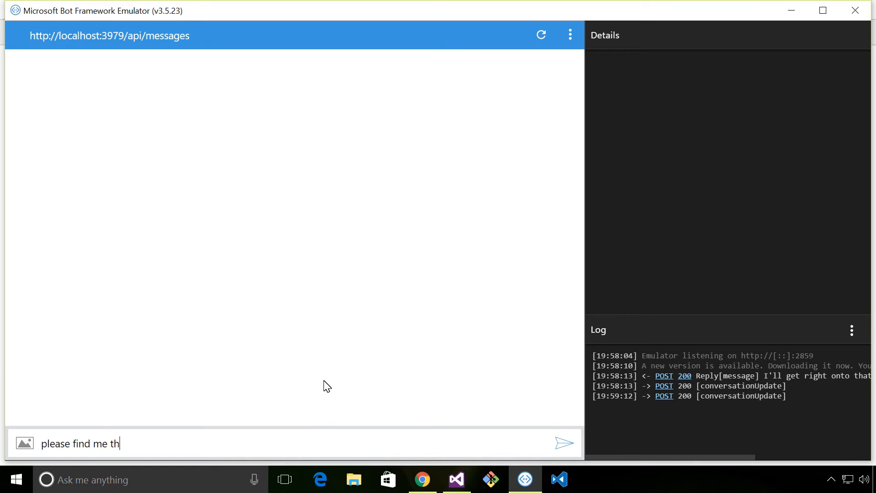
{"action": "type", "text": "e best car"}
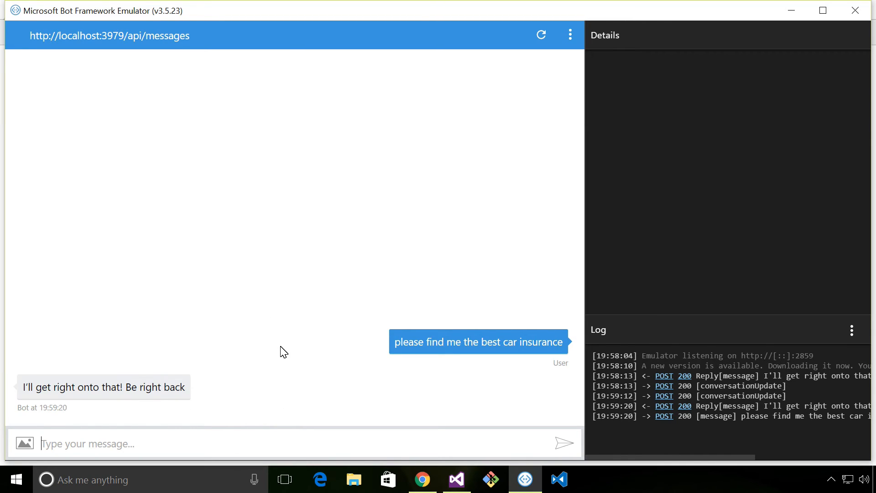
{"action": "mouse_move", "coordinate": [297, 390]}
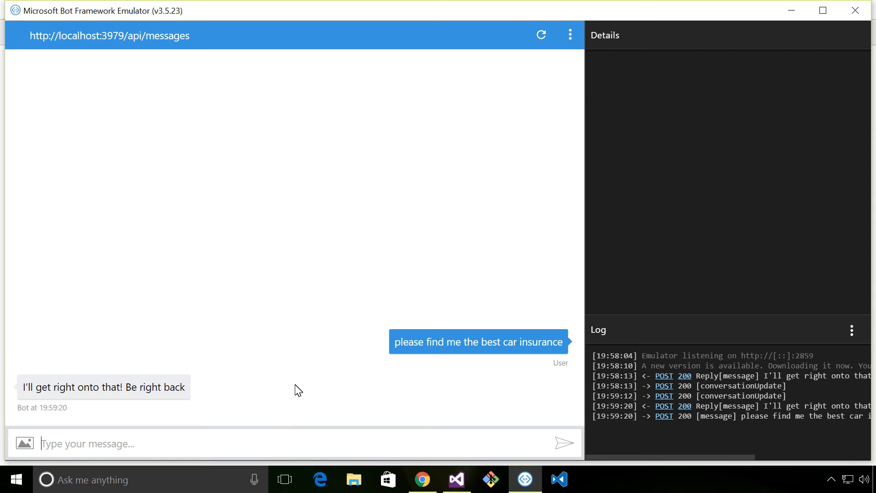
{"action": "left_click", "coordinate": [15, 478]}
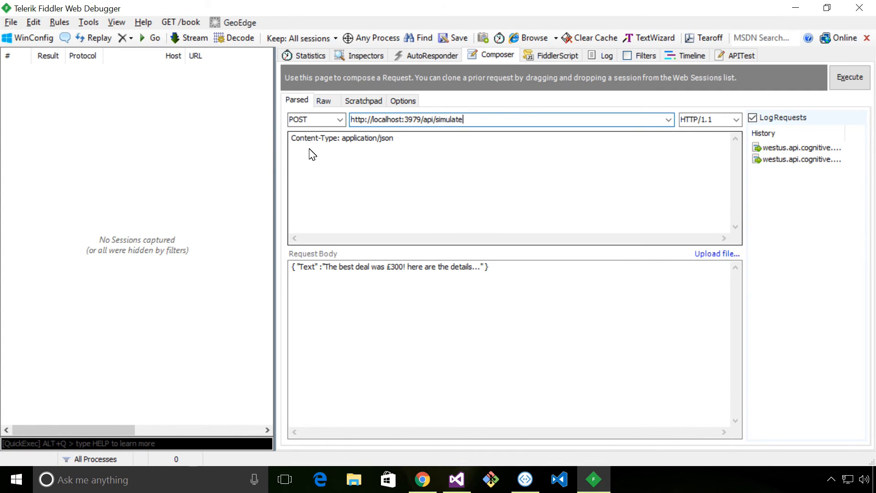
Execute the api/simulate POST whose body carries the £300 best-deal text
{"action": "double_click", "coordinate": [441, 119]}
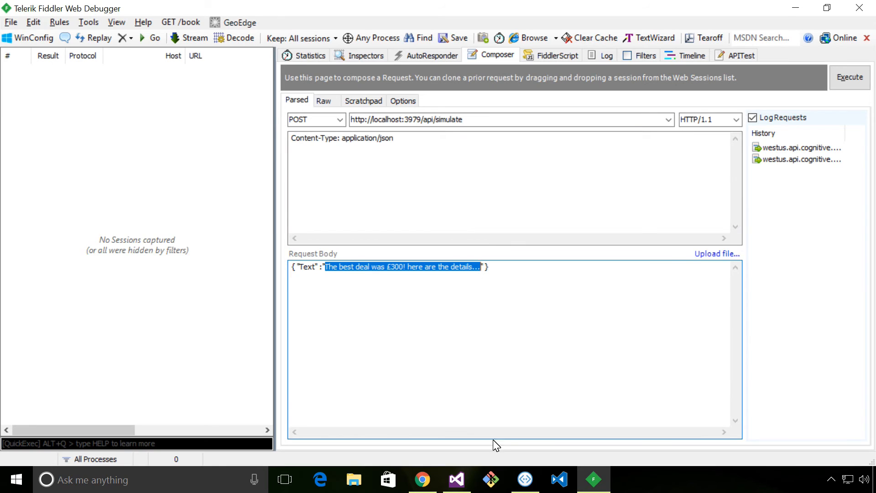
{"action": "mouse_move", "coordinate": [575, 290]}
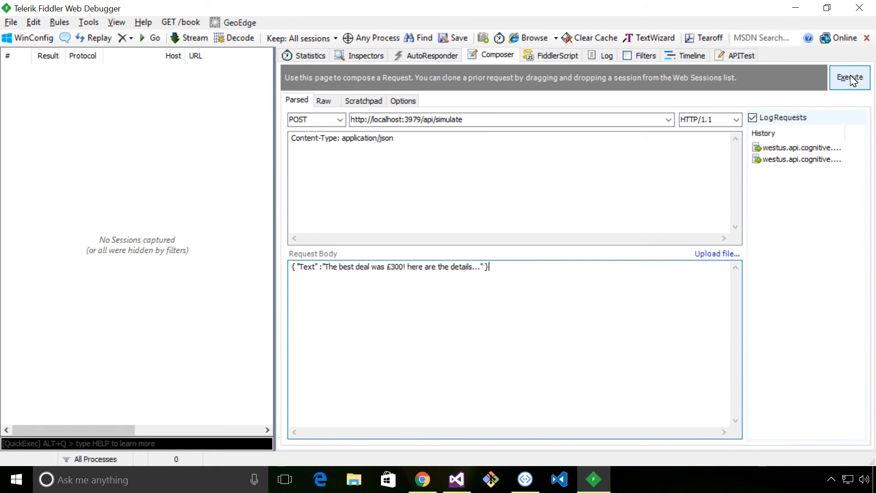
{"action": "left_click", "coordinate": [849, 77]}
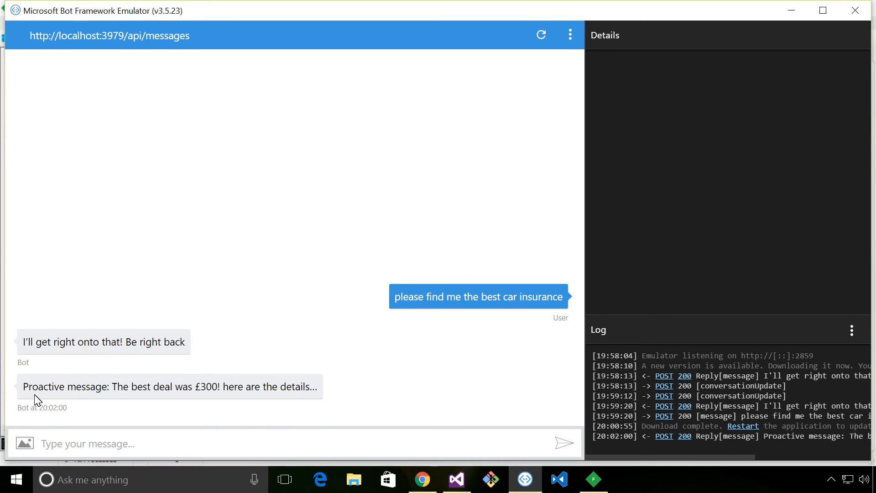
Inspect the JSON of the £300 proactive message, then the 'Be right back' reply
{"action": "left_click", "coordinate": [169, 386]}
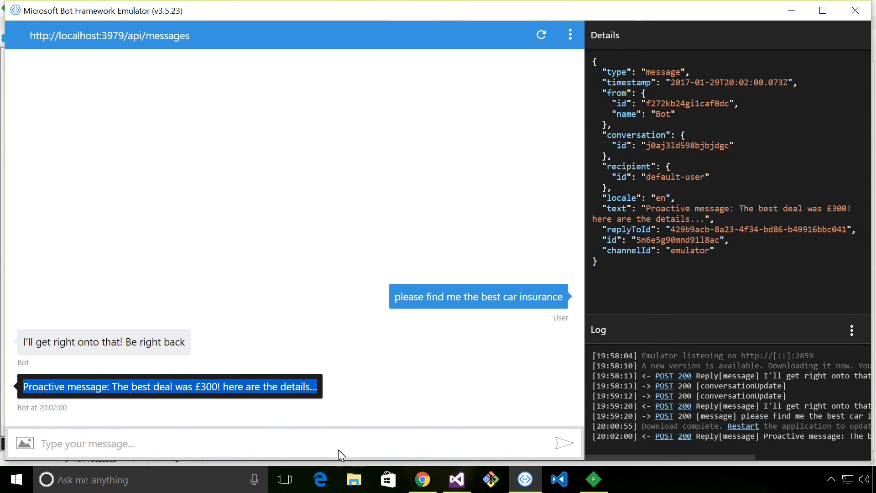
{"action": "left_click", "coordinate": [102, 341]}
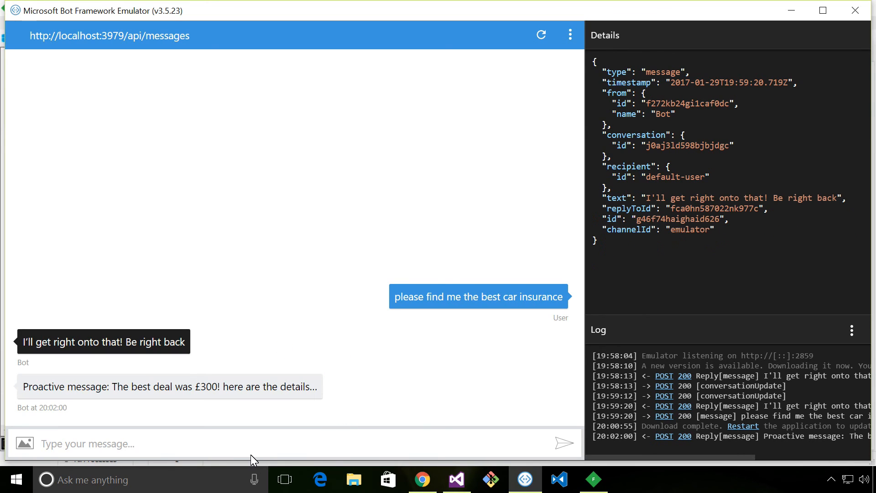